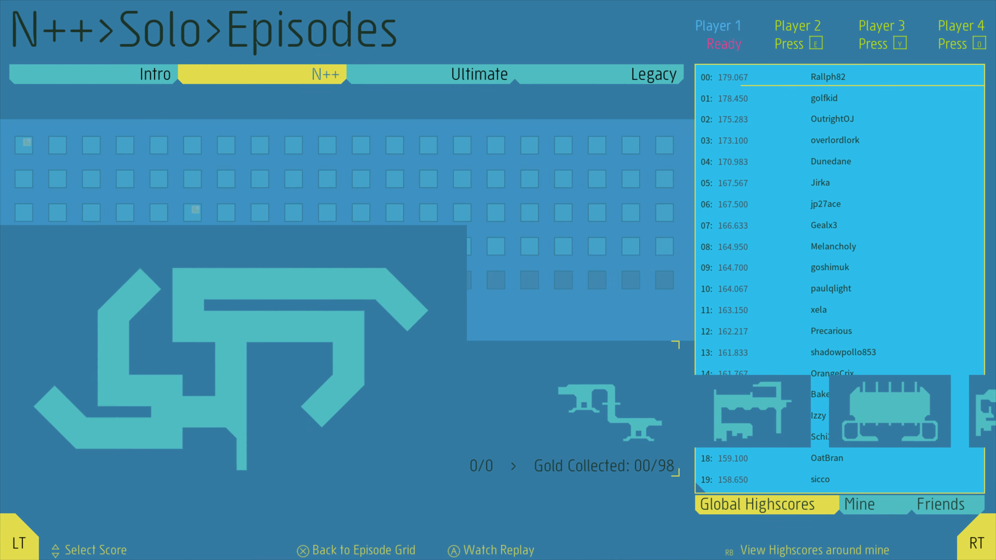
Start the top-ranked global highscore replay, the 179.067 run, for this episode
{"action": "left_click", "coordinate": [491, 549]}
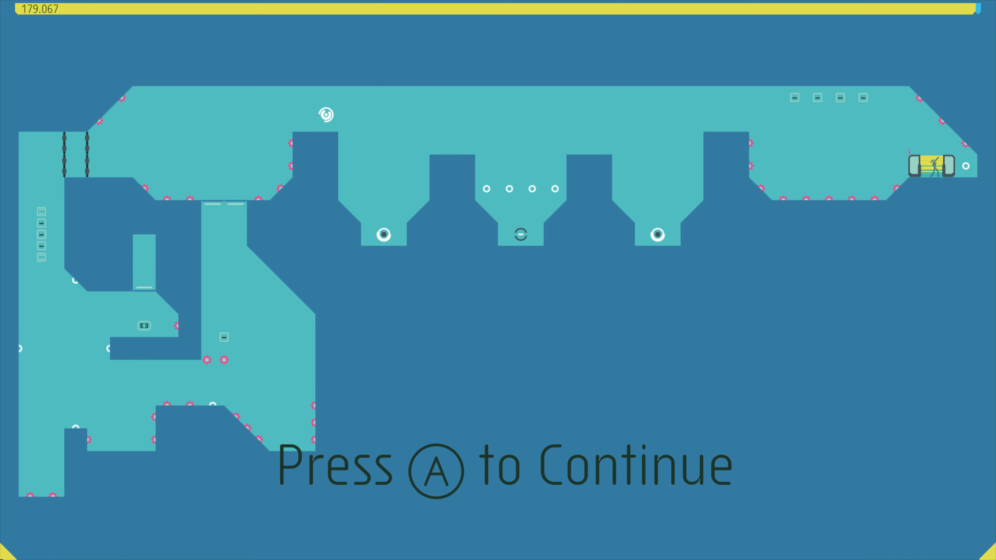
Leave the finished replay and return to the episode grid on E-12
{"action": "key", "text": "a"}
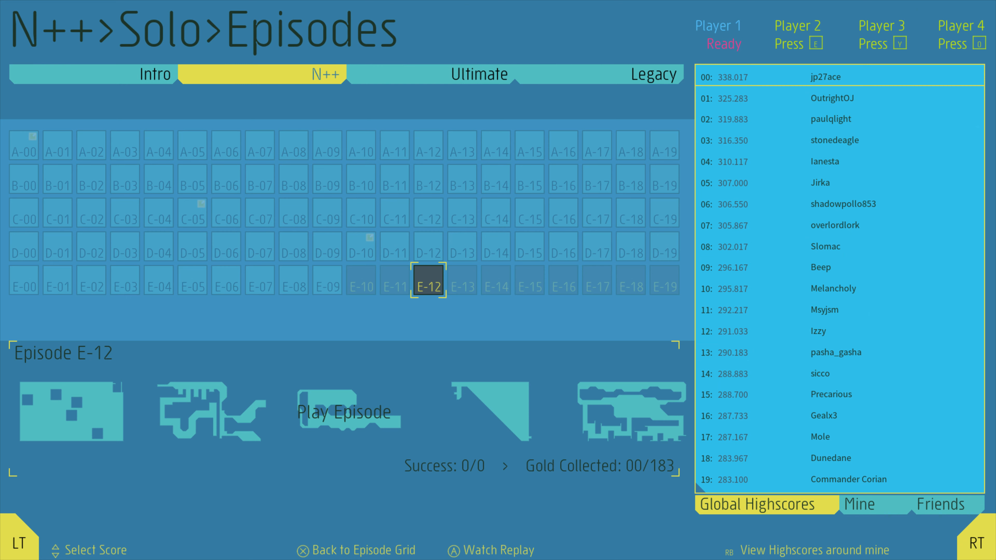
Load the top E-12 replay (338.017) and begin playing it from Level 00
{"action": "key", "text": "a"}
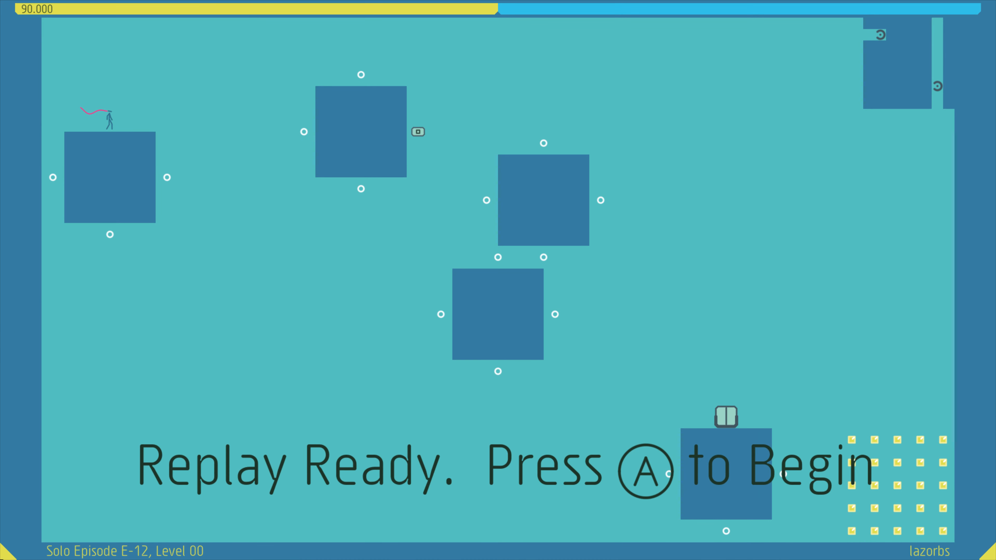
{"action": "key", "text": "a"}
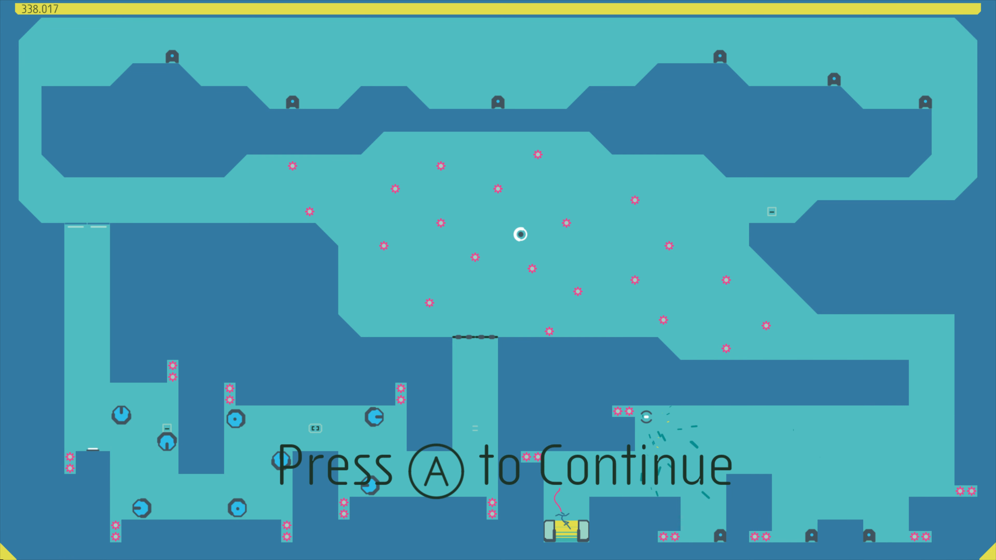
Continue past the finished replay to the next one, ready on blocktoberfest
{"action": "key", "text": "a"}
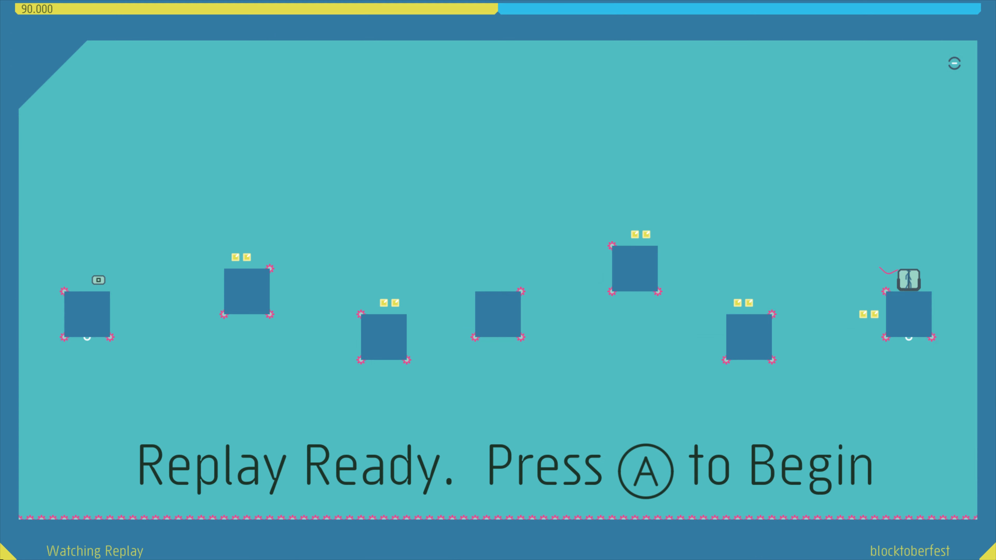
Play the blocktoberfest replay through to its 190.850 finish
{"action": "key", "text": "a"}
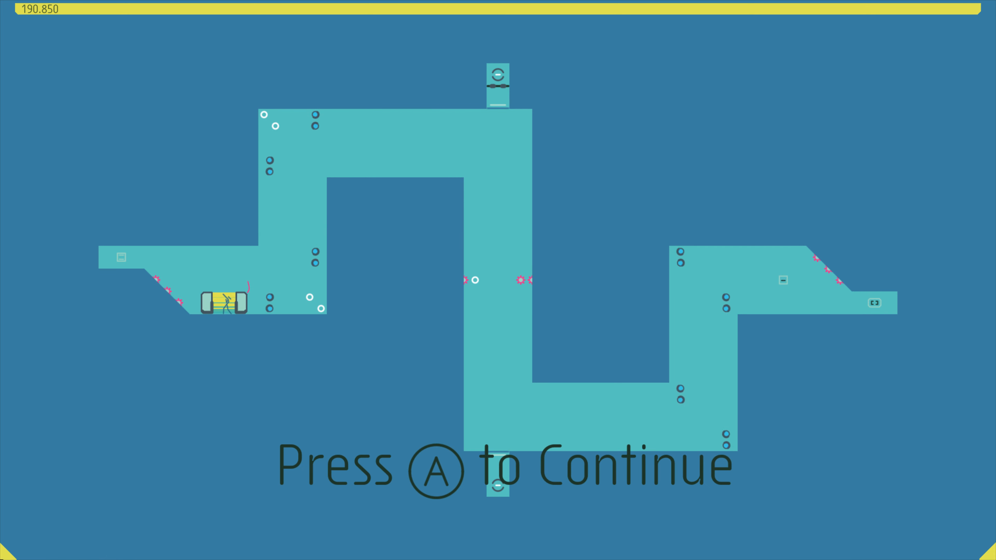
{"action": "key", "text": "a"}
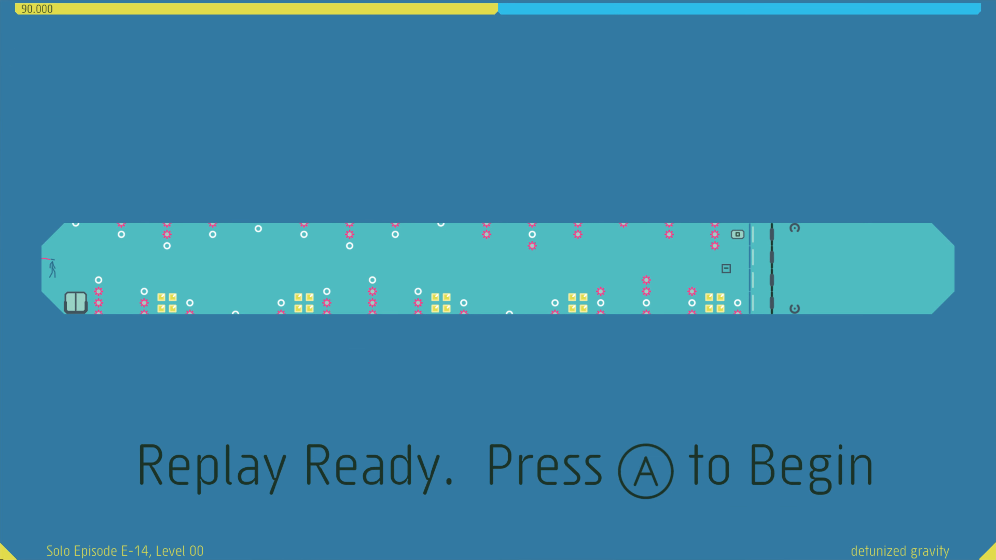
Play the E-14 replay through to its 198.433 completion
{"action": "key", "text": "a"}
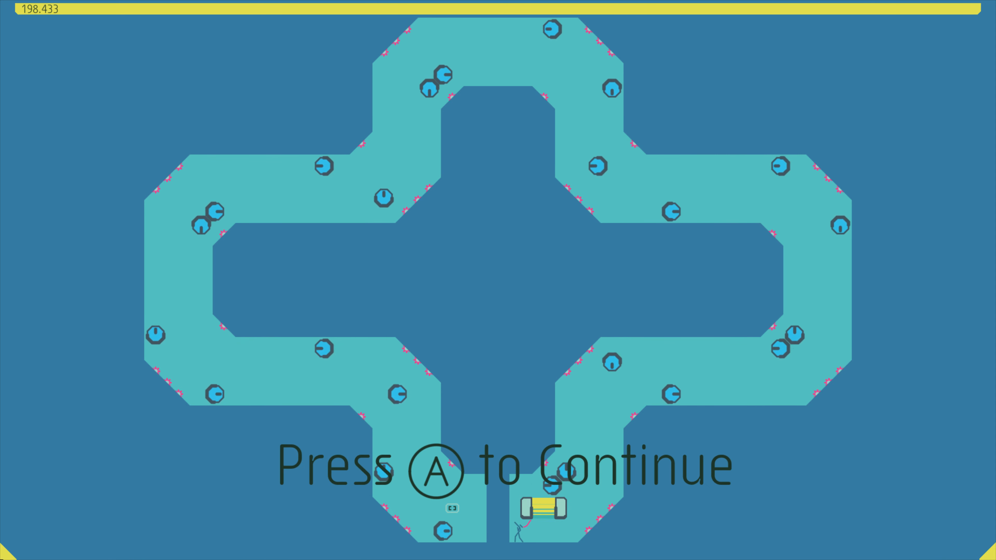
Continue past E-14 to the top E-15 replay, ready on level smattered
{"action": "key", "text": "a"}
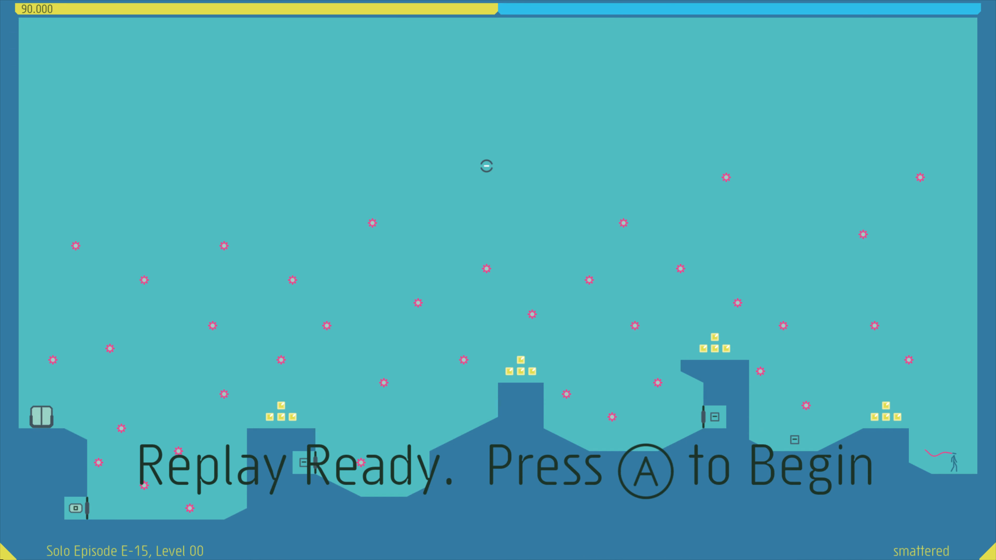
Play the E-15 replay, ending with the top E-16 replay ready on riding the rail
{"action": "key", "text": "a"}
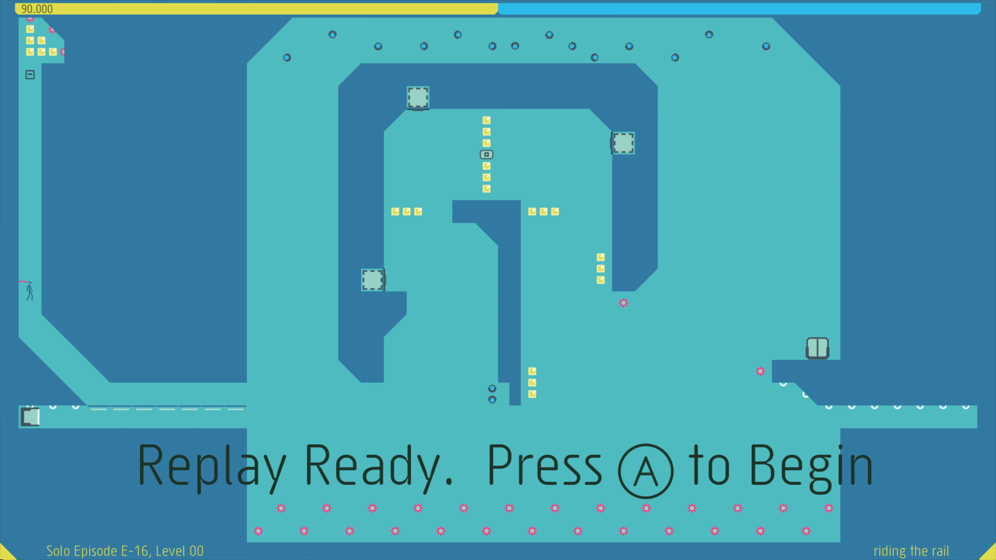
Play the E-16 replay to its 278.050 finish and return to the grid on E-17
{"action": "key", "text": "a"}
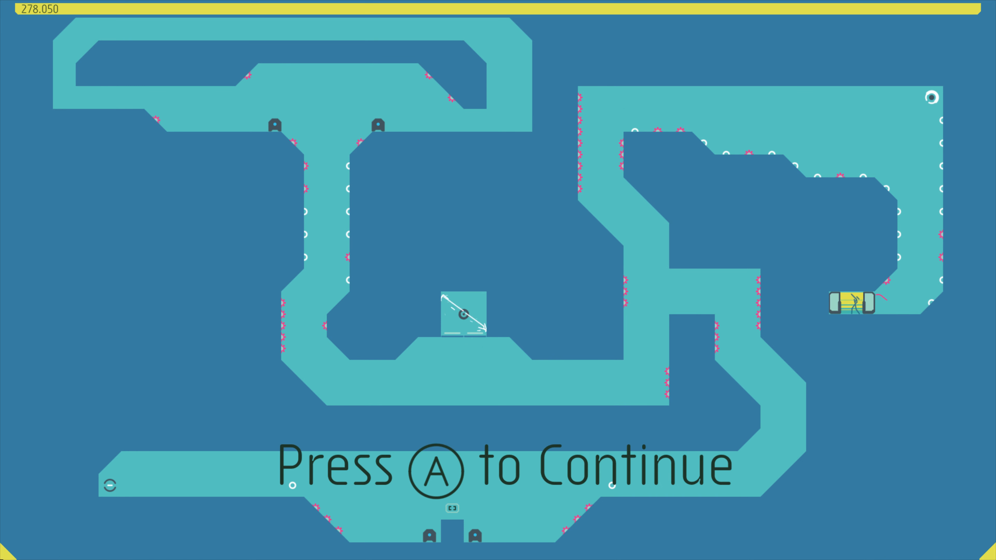
{"action": "key", "text": "a"}
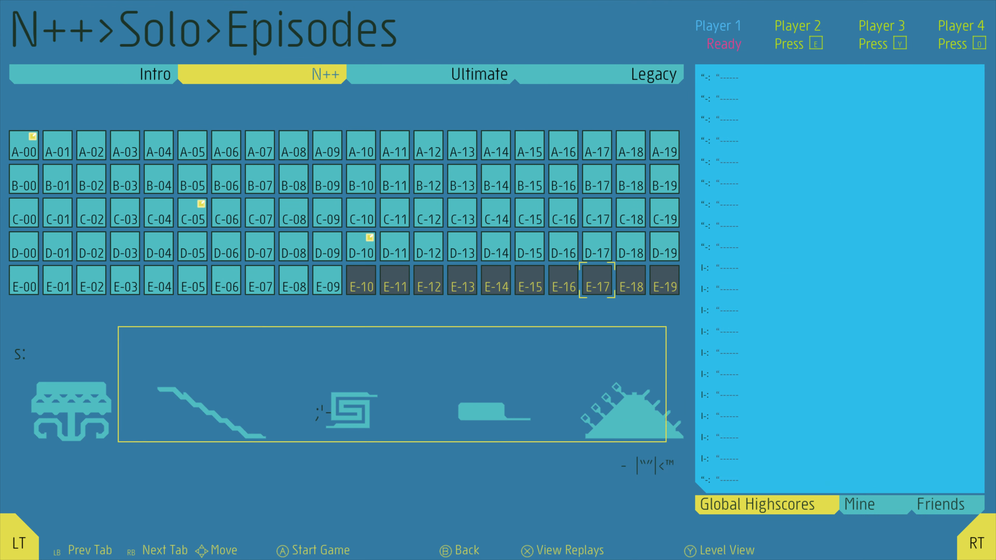
Load the top global E-17 replay and begin playing it
{"action": "left_click", "coordinate": [596, 281]}
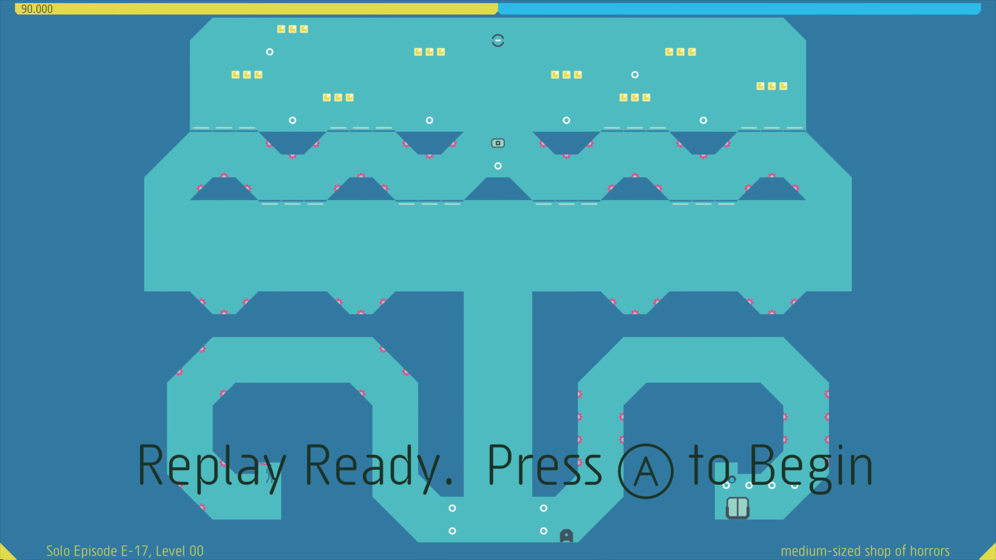
{"action": "key", "text": "a"}
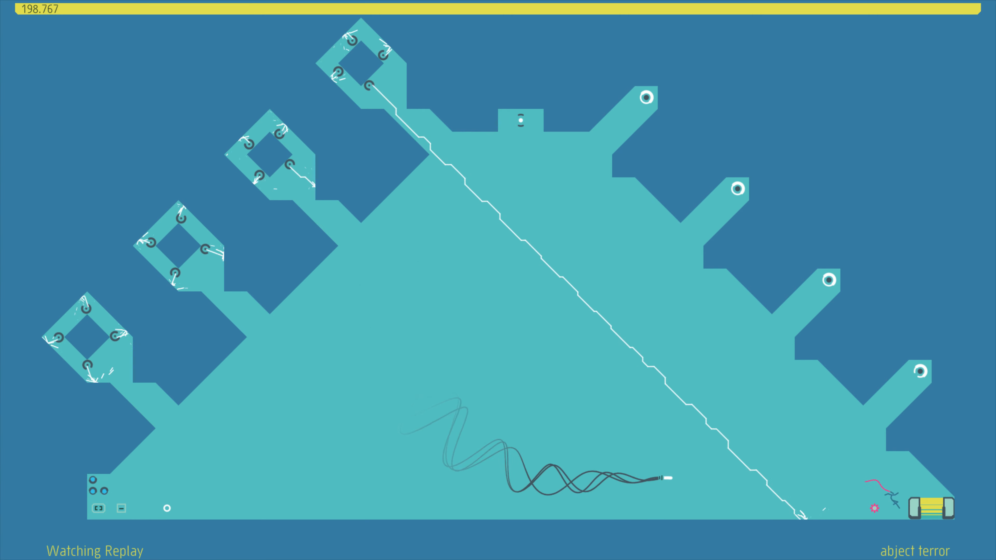
Leave the finished replay and load the top global replay for Solo Episode E-18, choking hazard
{"action": "key", "text": "Escape"}
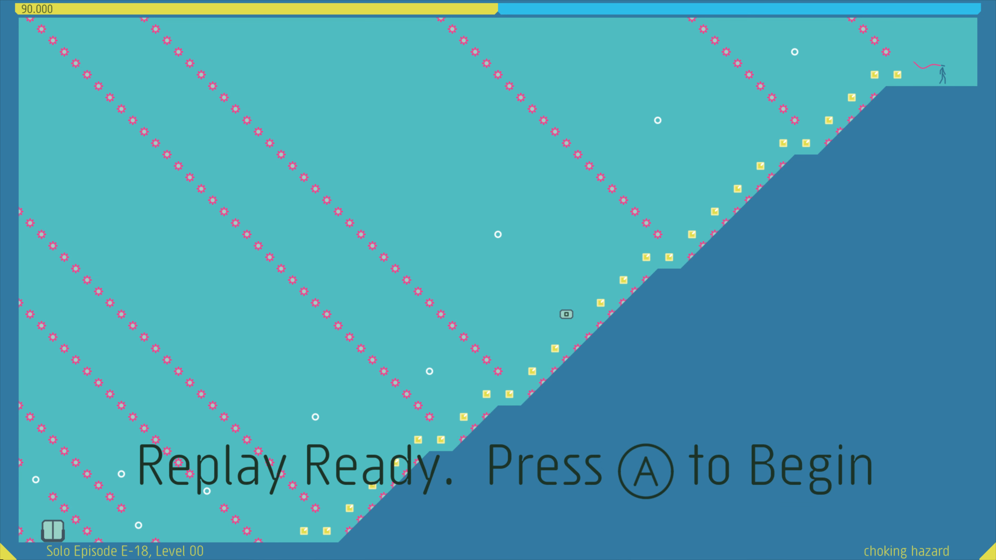
Play the E-18 choking hazard replay, then return to the Solo Episodes grid
{"action": "key", "text": "a"}
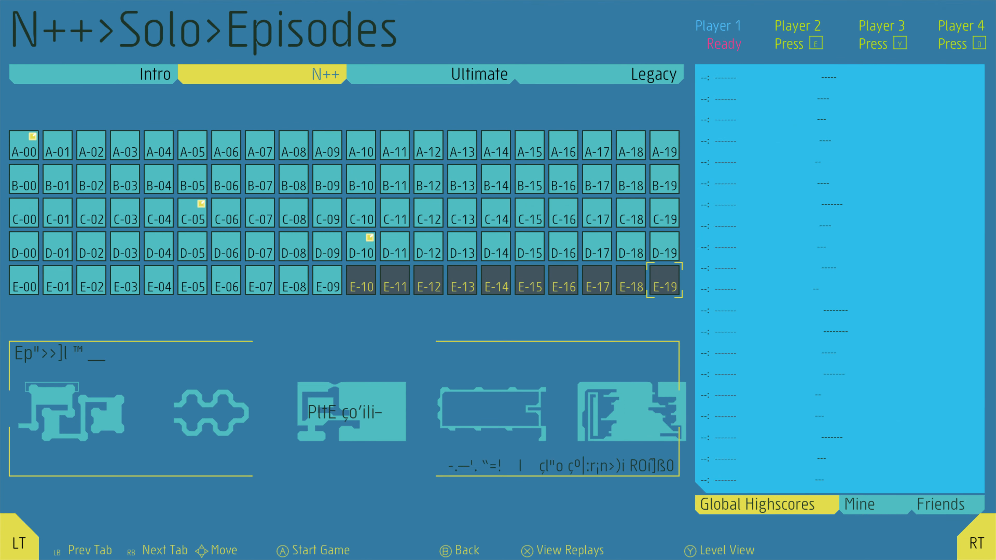
Load the top Global Highscores replay for episode E-19, ether drift theory
{"action": "left_click", "coordinate": [665, 286]}
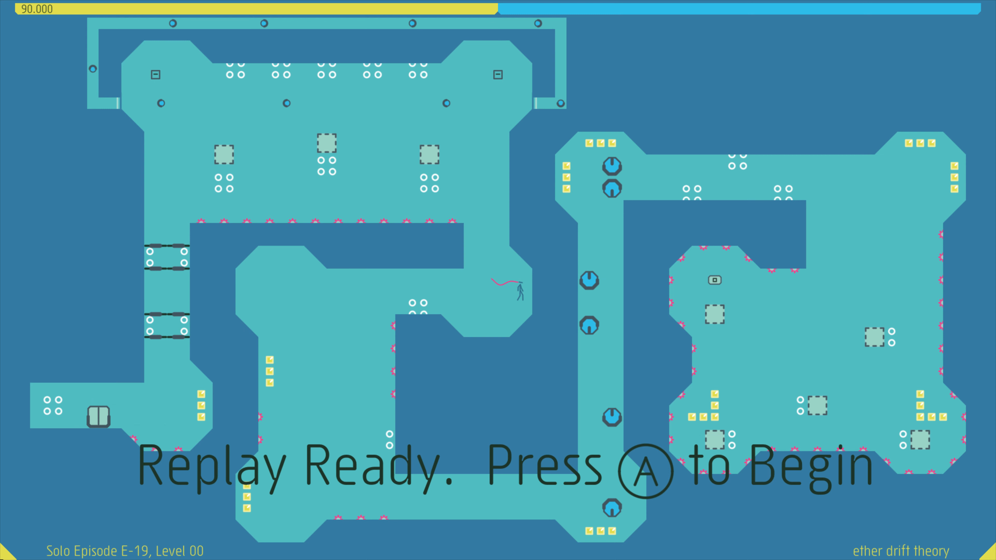
Begin playback of the E-19 ether drift theory replay
{"action": "key", "text": "a"}
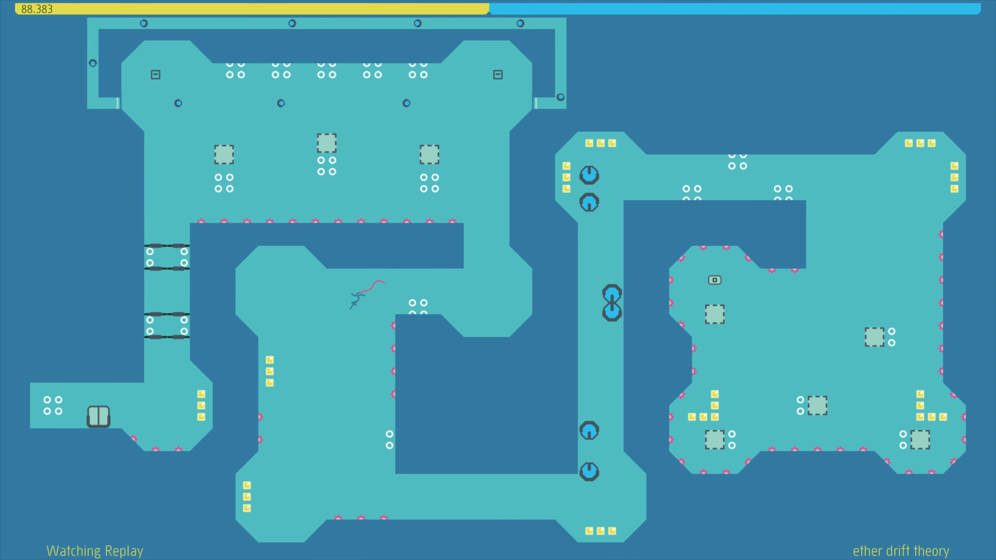